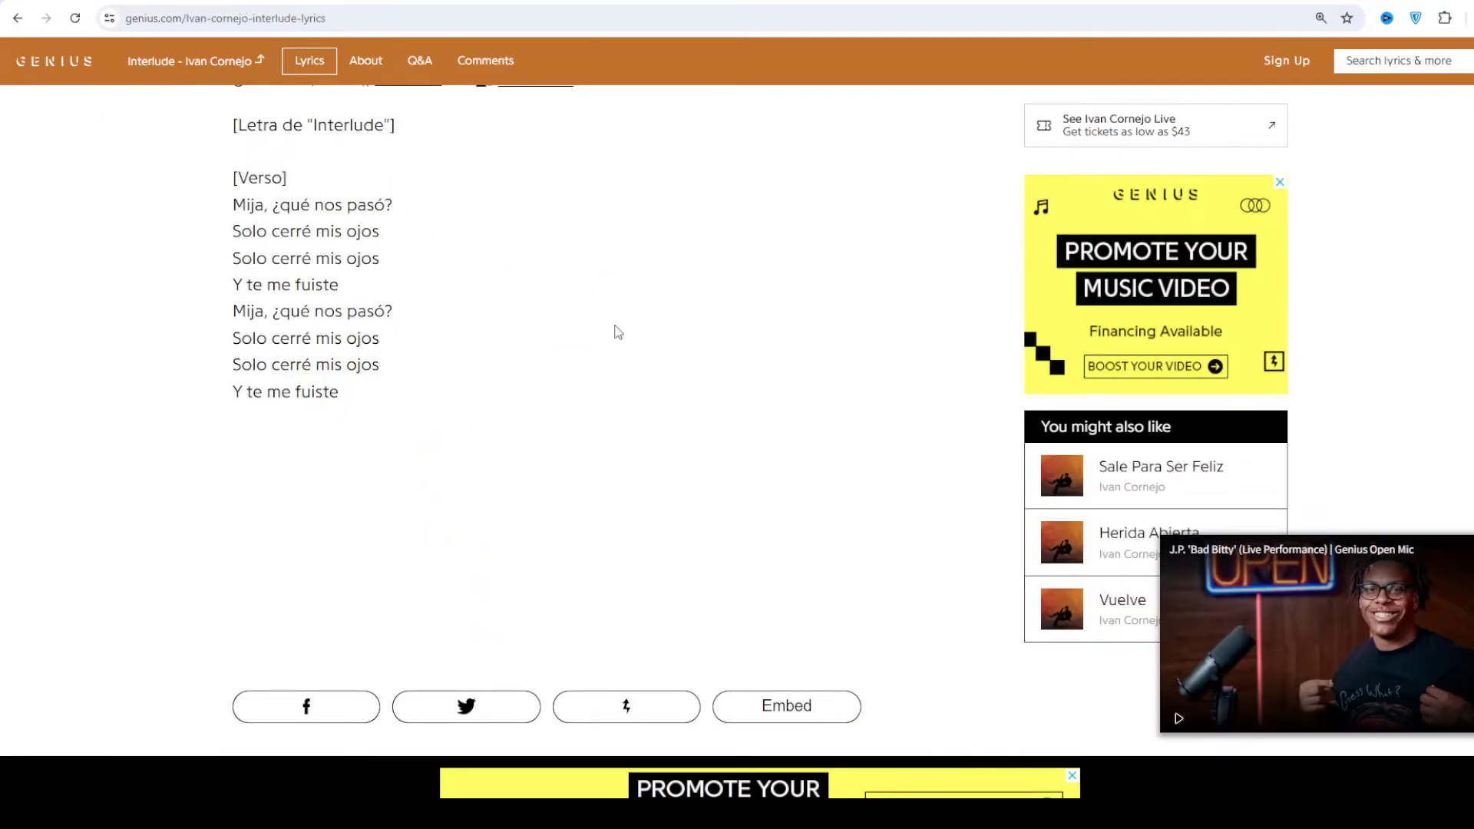
pyautogui.scroll(-3)
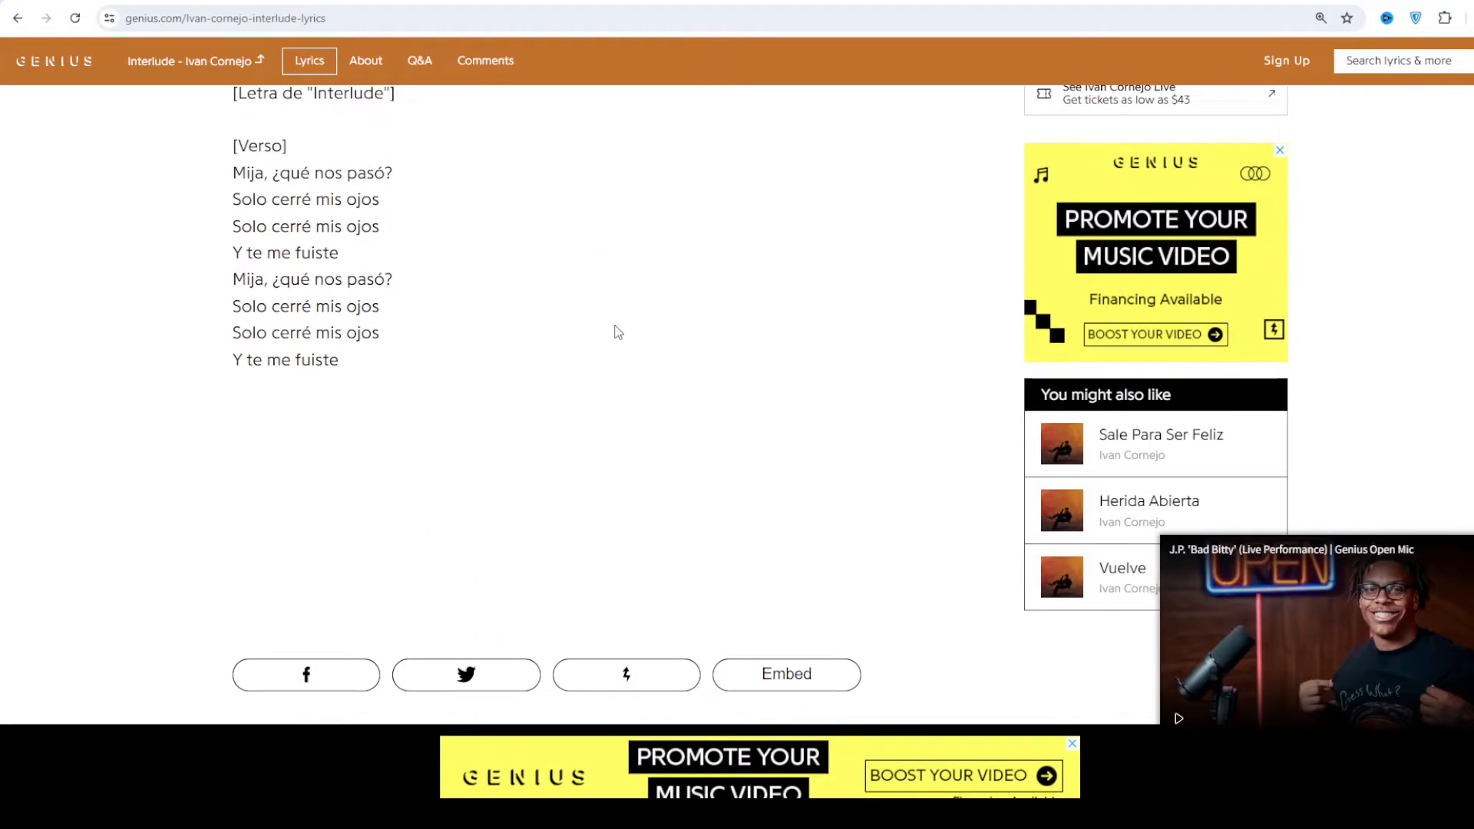